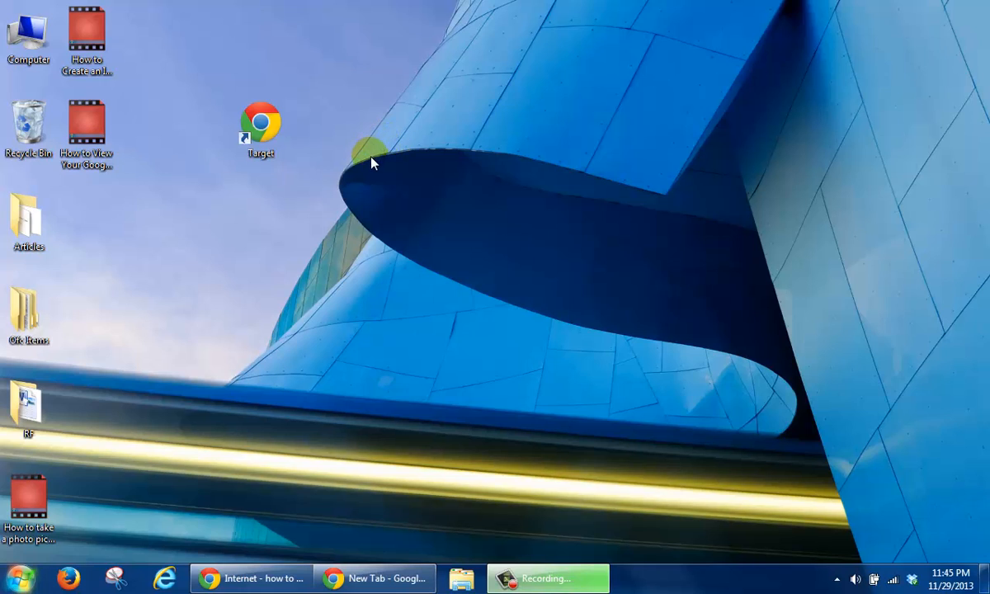
{"action": "mouse_move", "coordinate": [364, 207]}
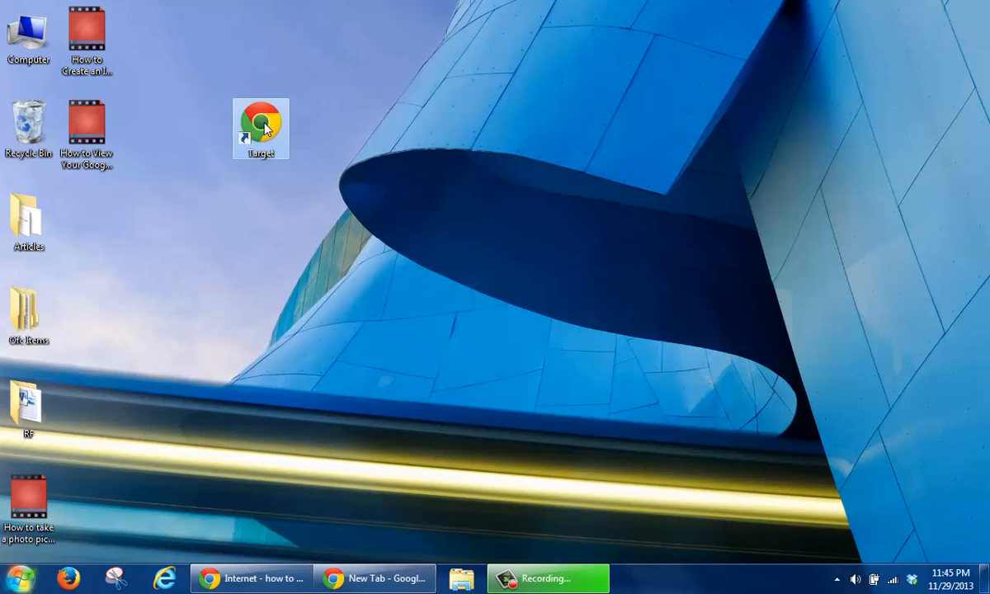
- Launch the Target shortcut to show the purple Merona cashmere cardigan's quick-view at $29.99
{"action": "double_click", "coordinate": [261, 129]}
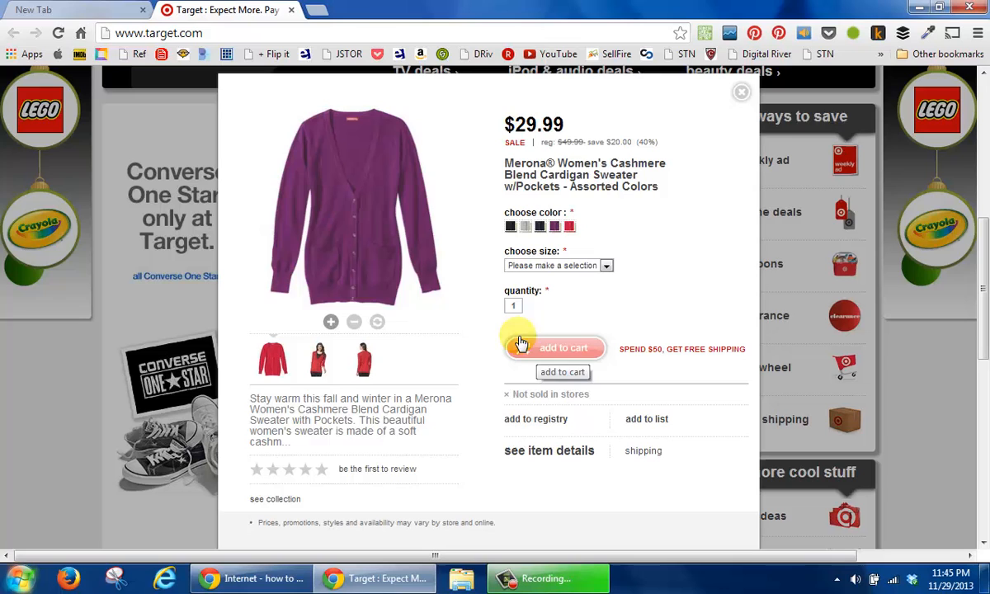
{"action": "mouse_move", "coordinate": [330, 186]}
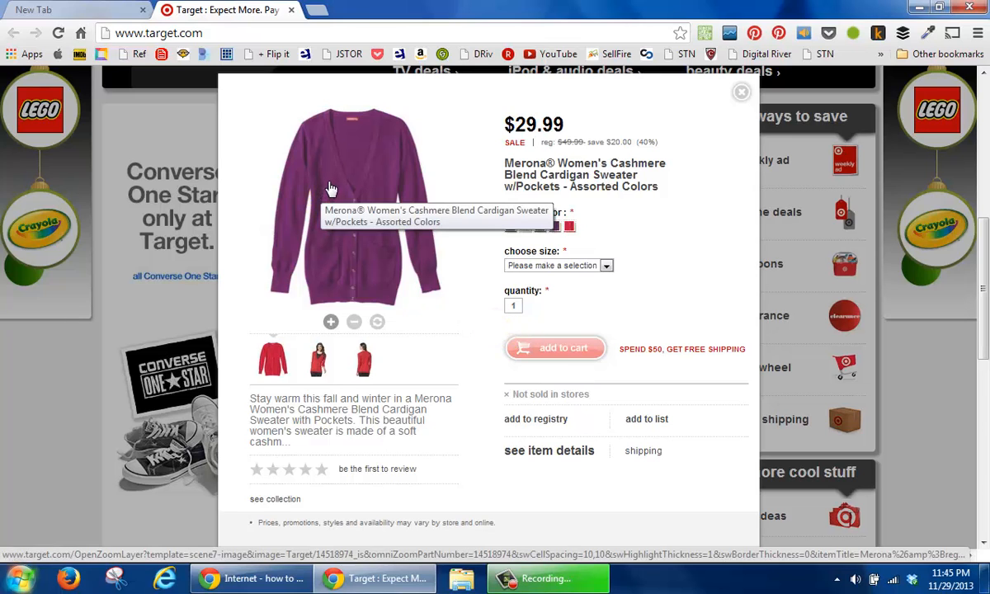
{"action": "right_click", "coordinate": [331, 188]}
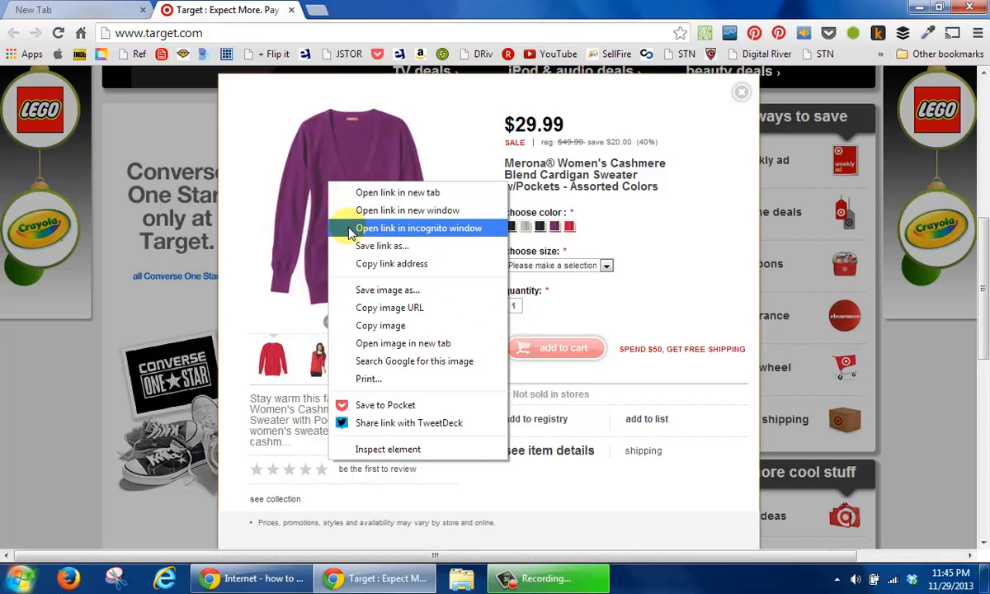
{"action": "mouse_move", "coordinate": [389, 307]}
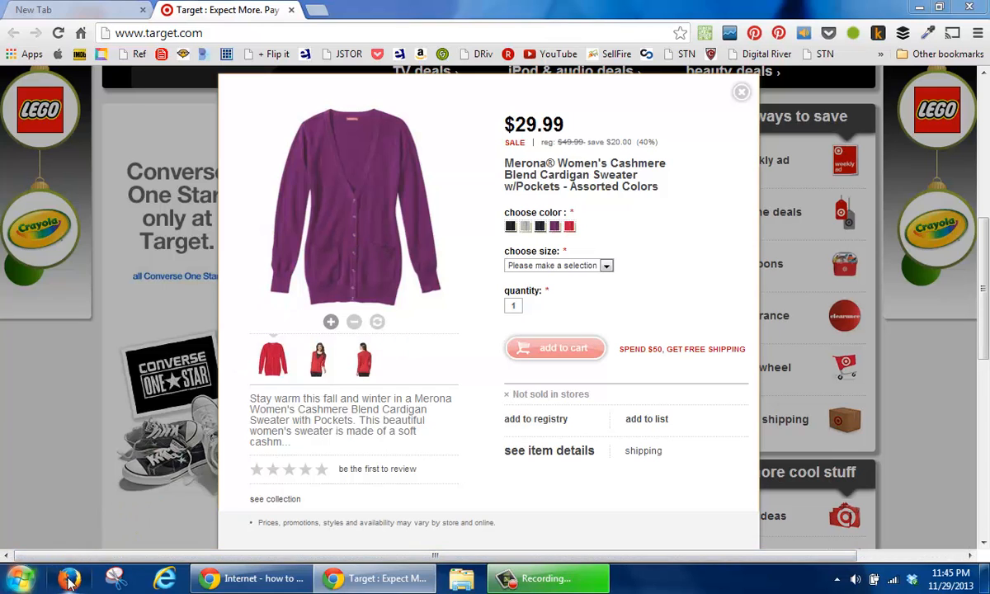
{"action": "mouse_move", "coordinate": [181, 194]}
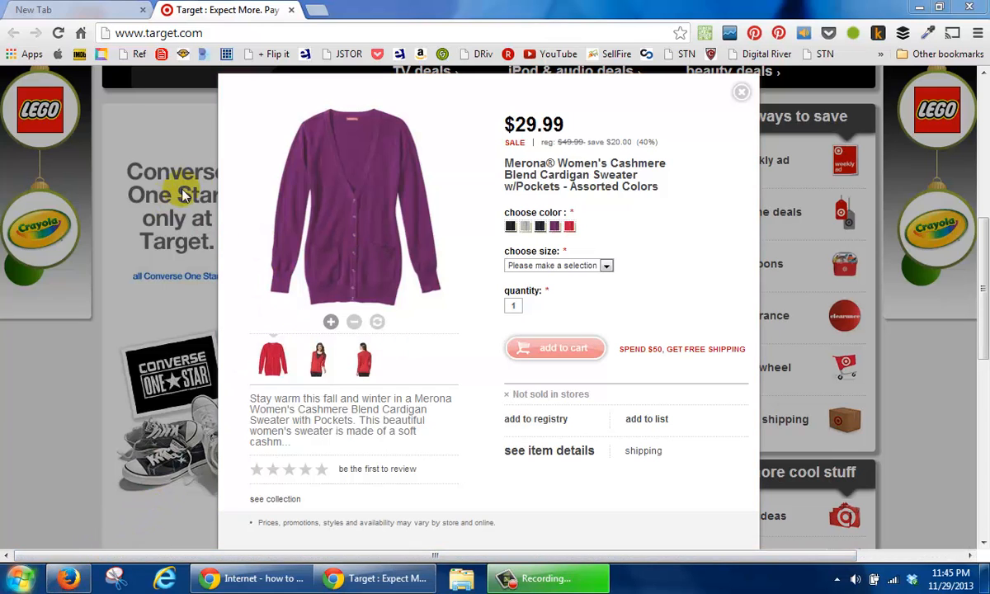